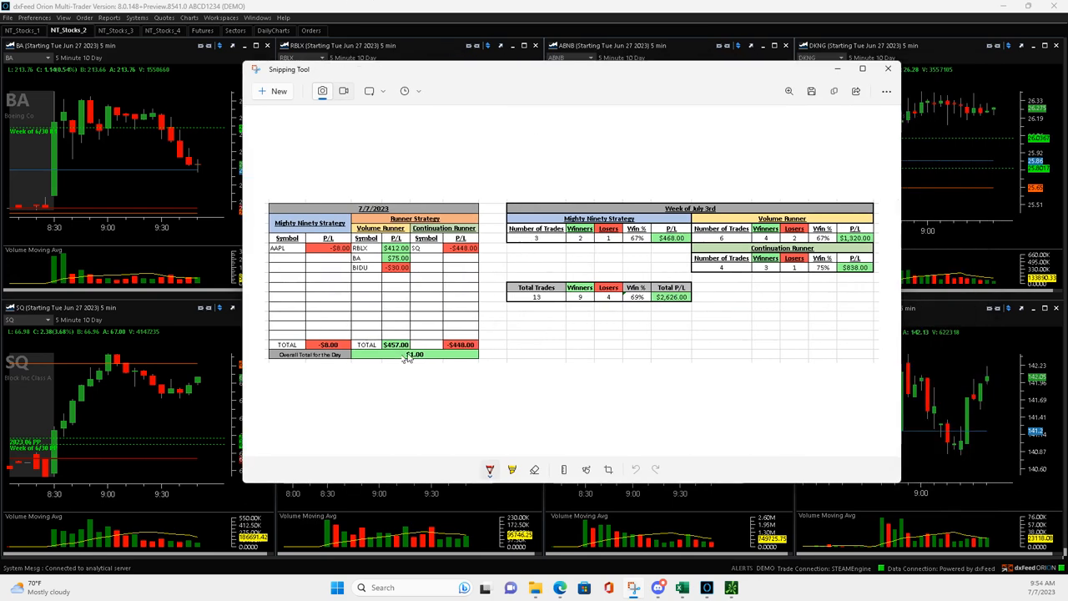
Draw a red check mark beside a Runner trade on the daily recap table.
left_click_drag(431, 353, 469, 321)
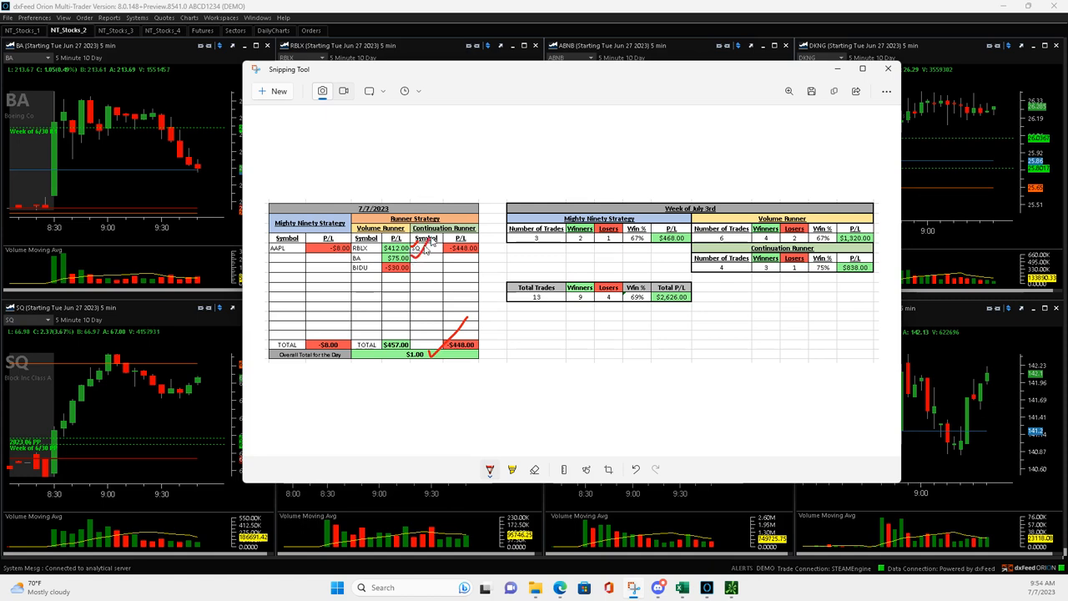
mouse_move(413, 275)
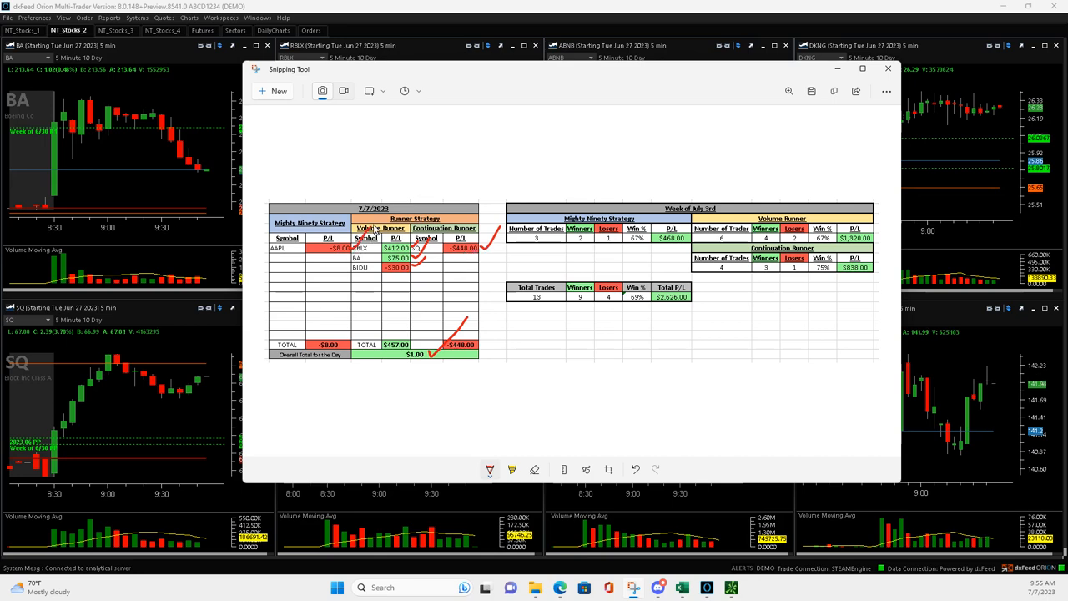
mouse_move(543, 80)
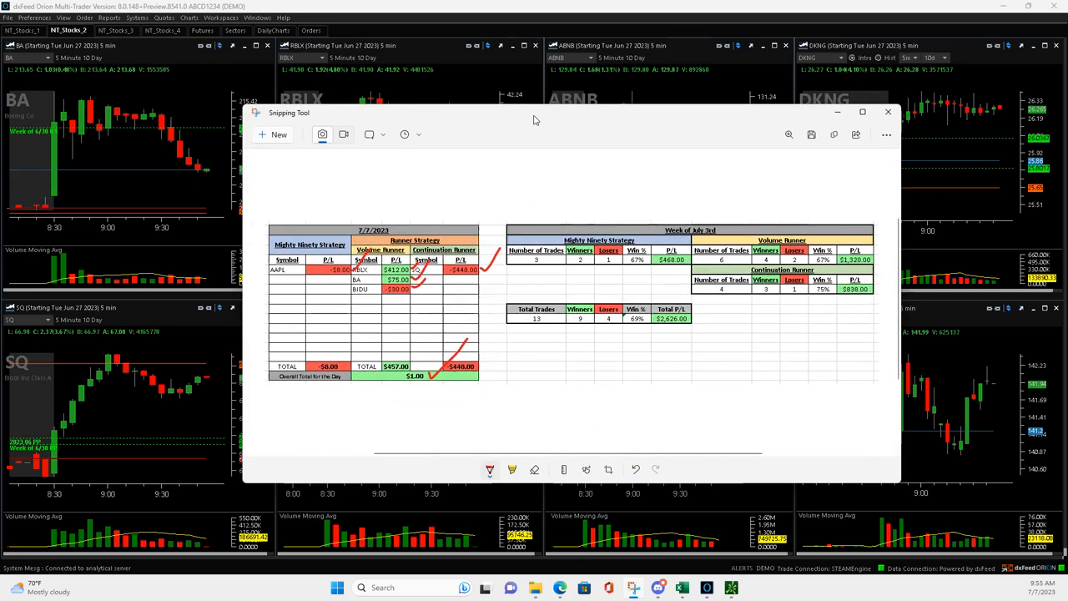
Bring the Orion NF_Stocks_2 eight-chart grid forward to inspect RBLX and BIDU.
left_click(888, 112)
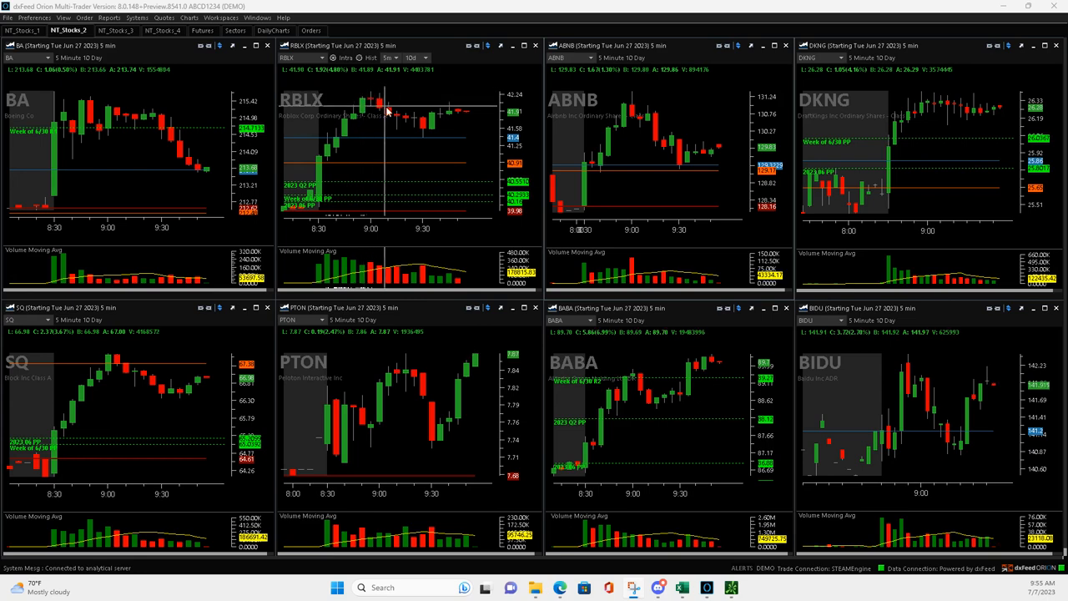
mouse_move(400, 117)
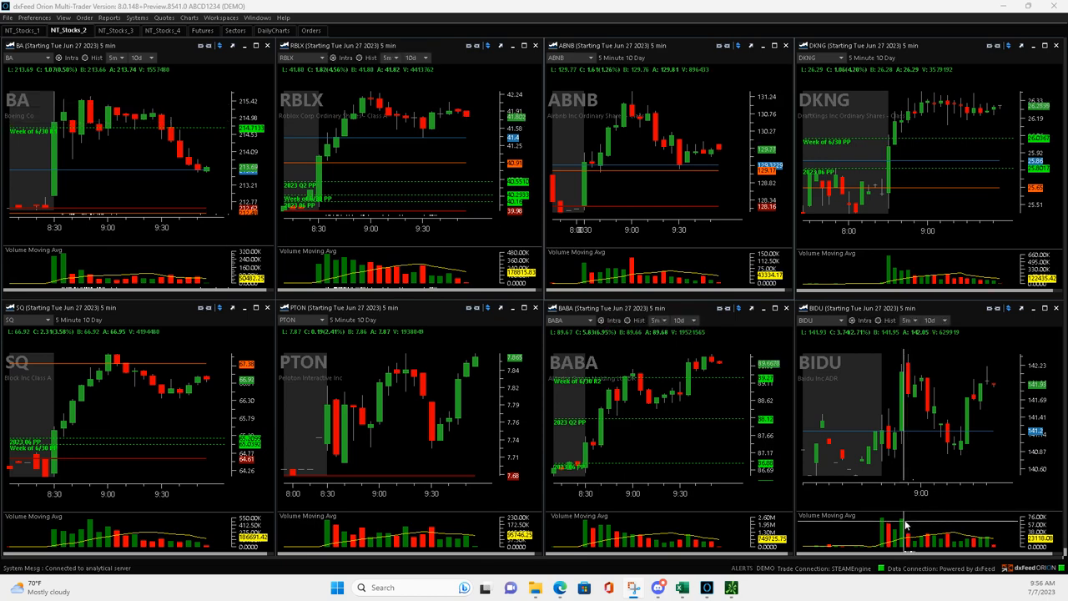
mouse_move(915, 421)
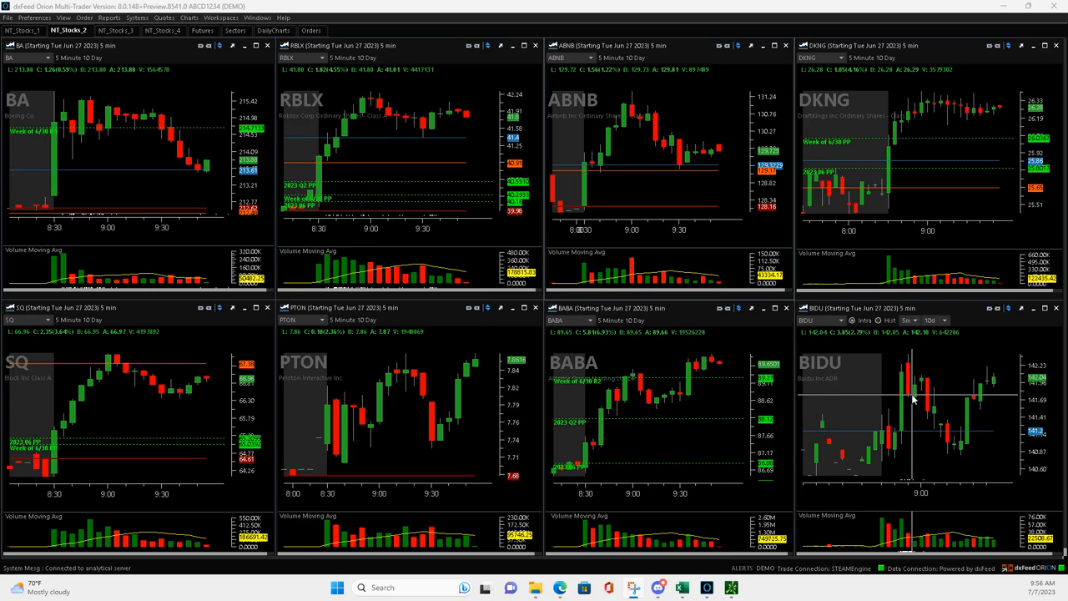
mouse_move(921, 375)
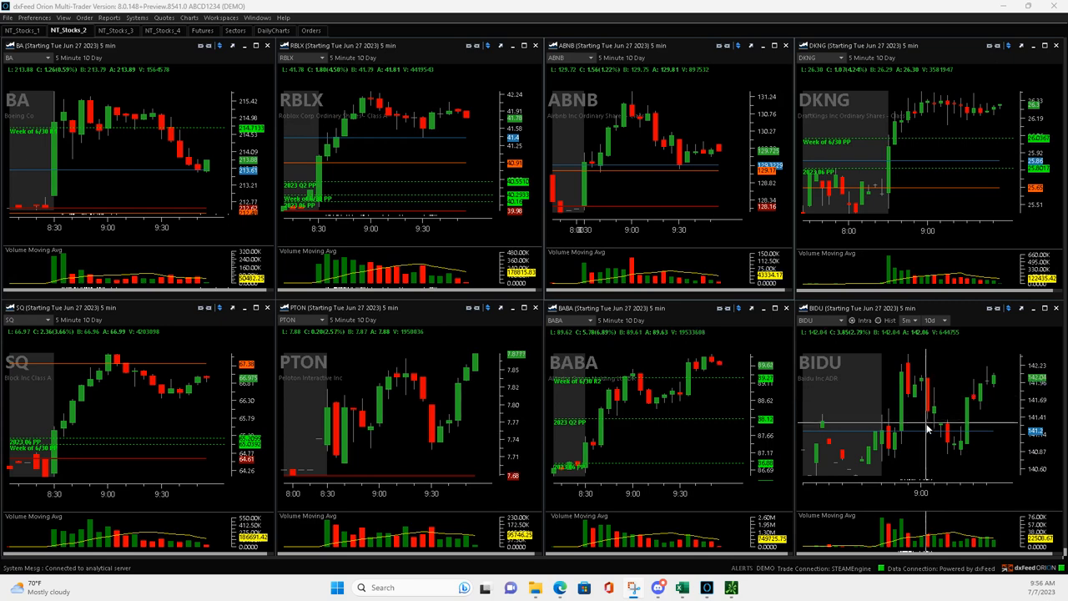
mouse_move(925, 402)
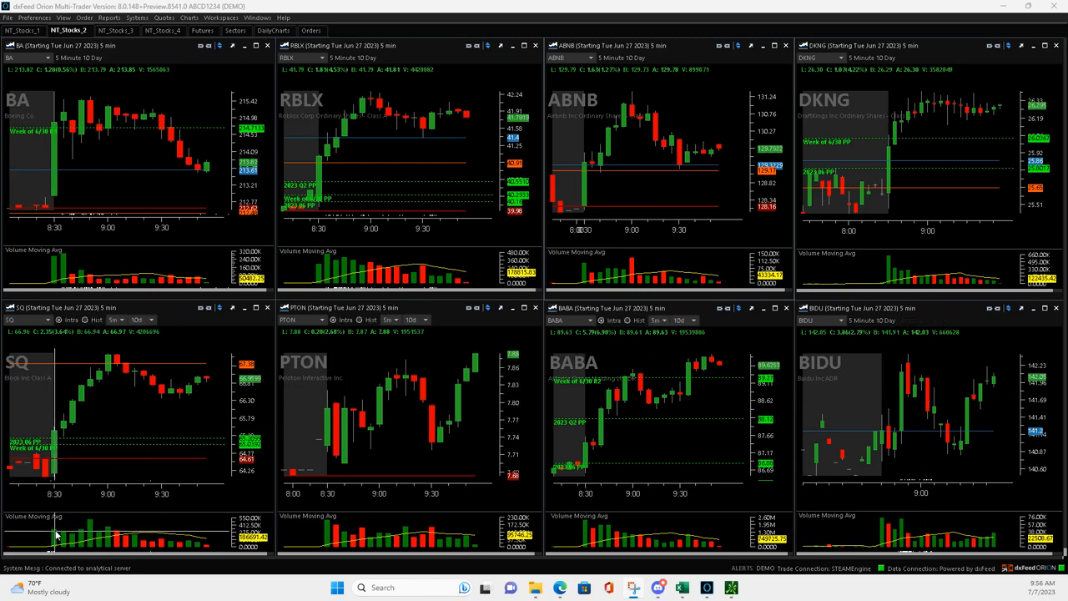
mouse_move(114, 384)
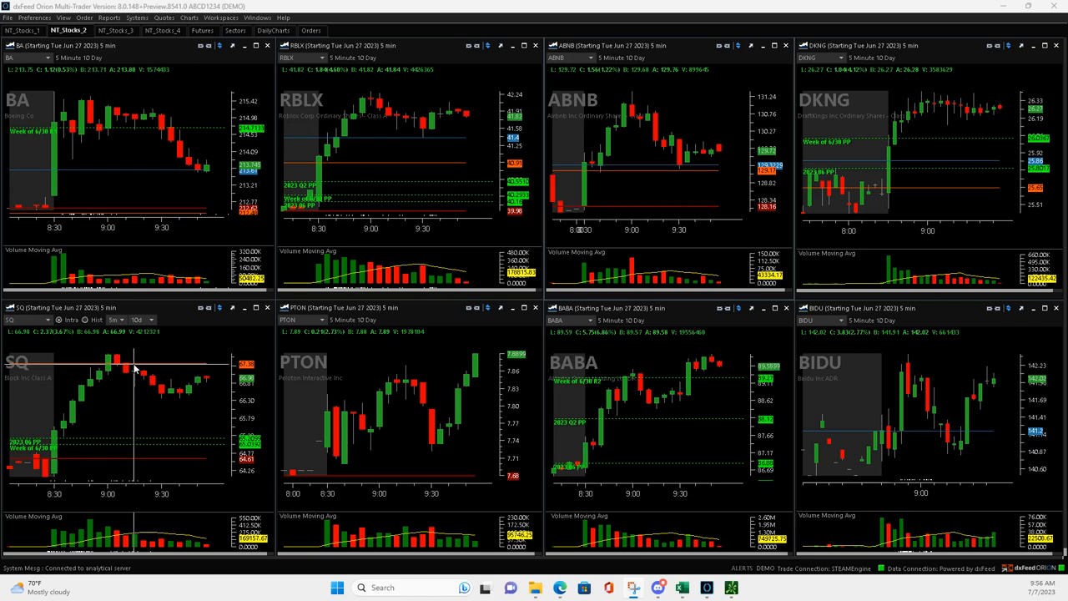
mouse_move(140, 374)
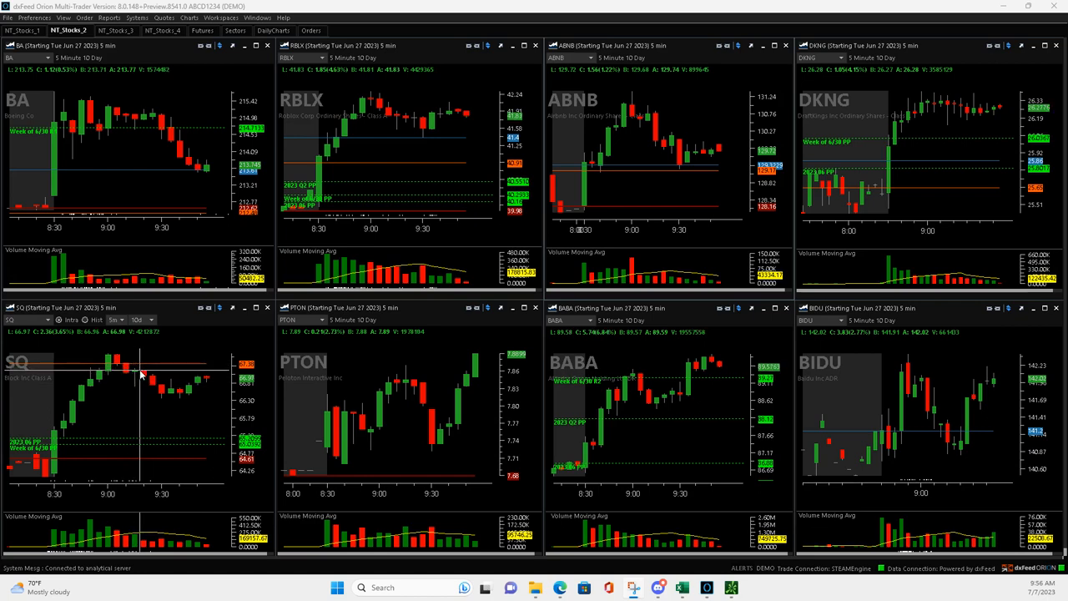
mouse_move(153, 387)
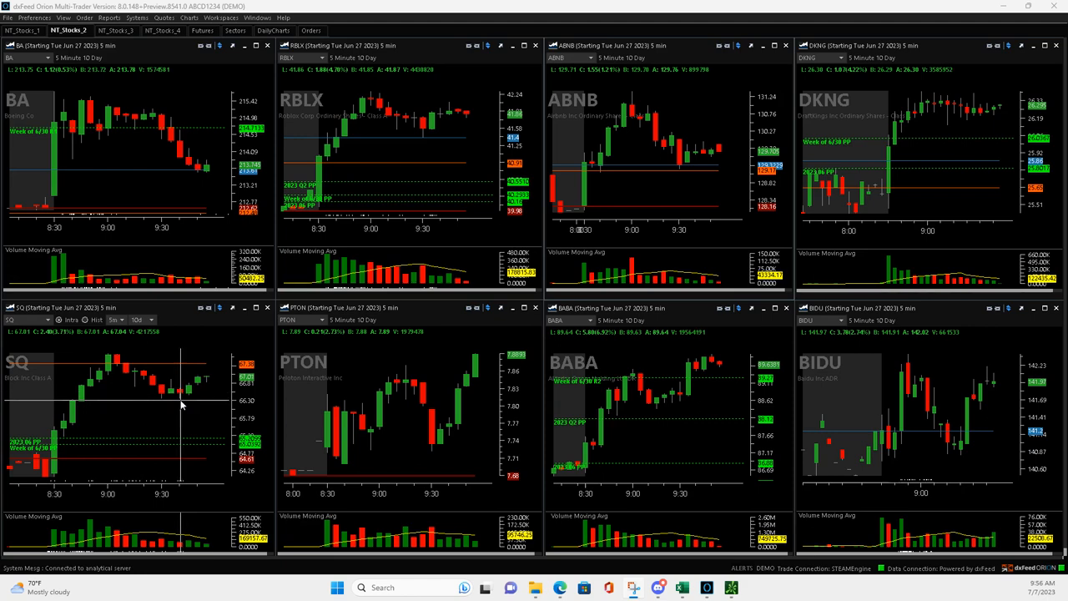
mouse_move(181, 399)
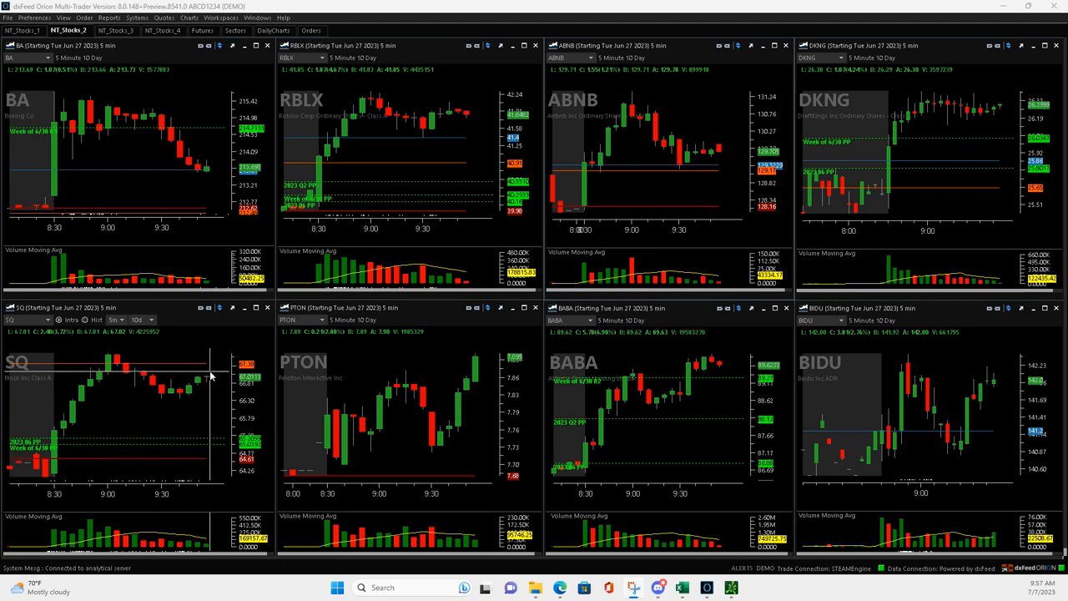
mouse_move(206, 377)
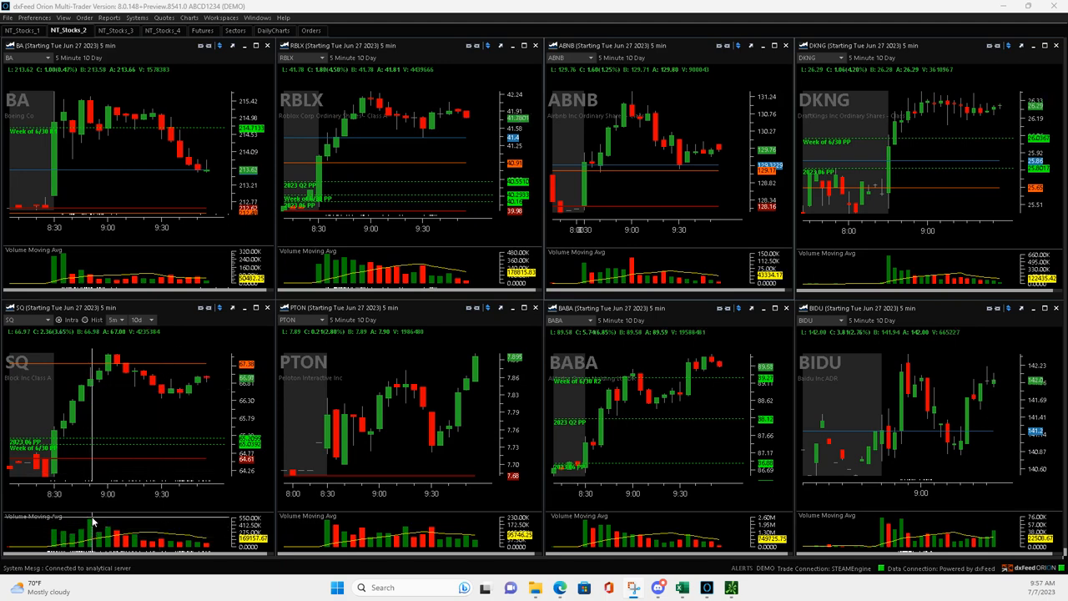
mouse_move(134, 382)
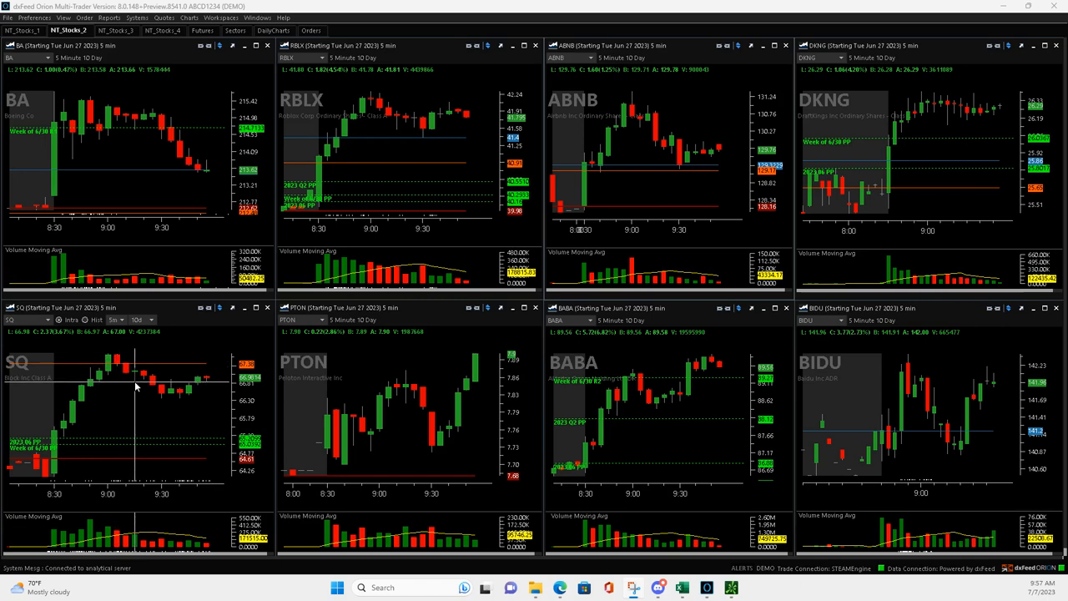
mouse_move(163, 397)
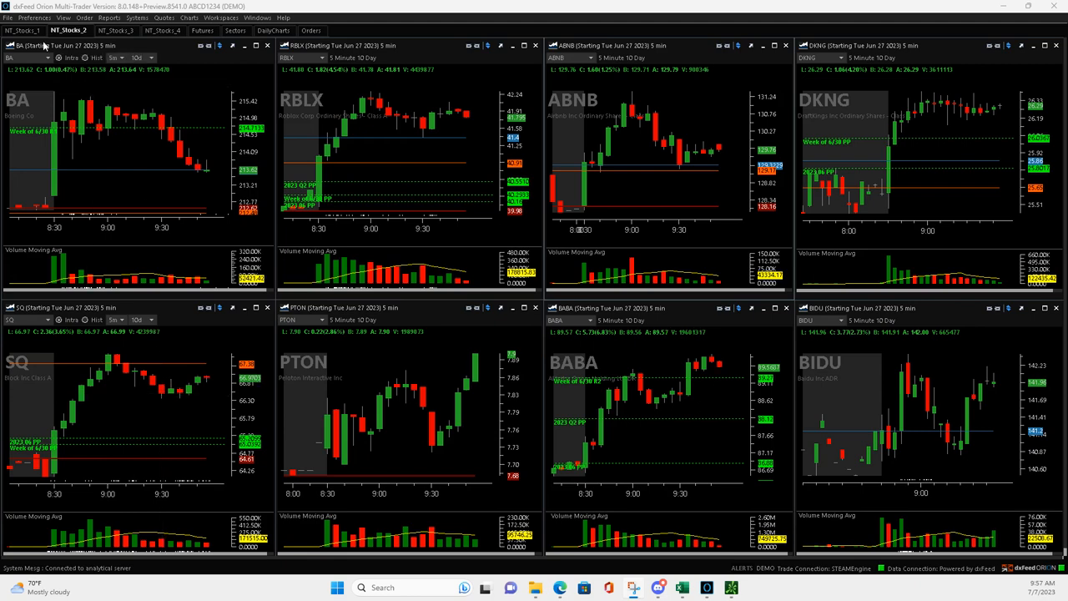
left_click(20, 30)
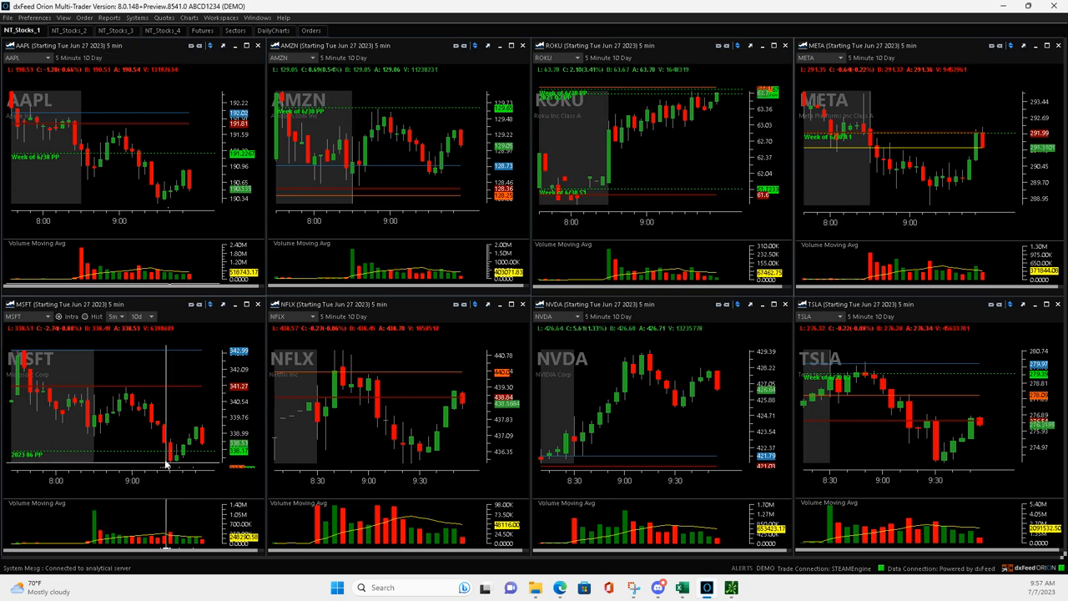
mouse_move(150, 177)
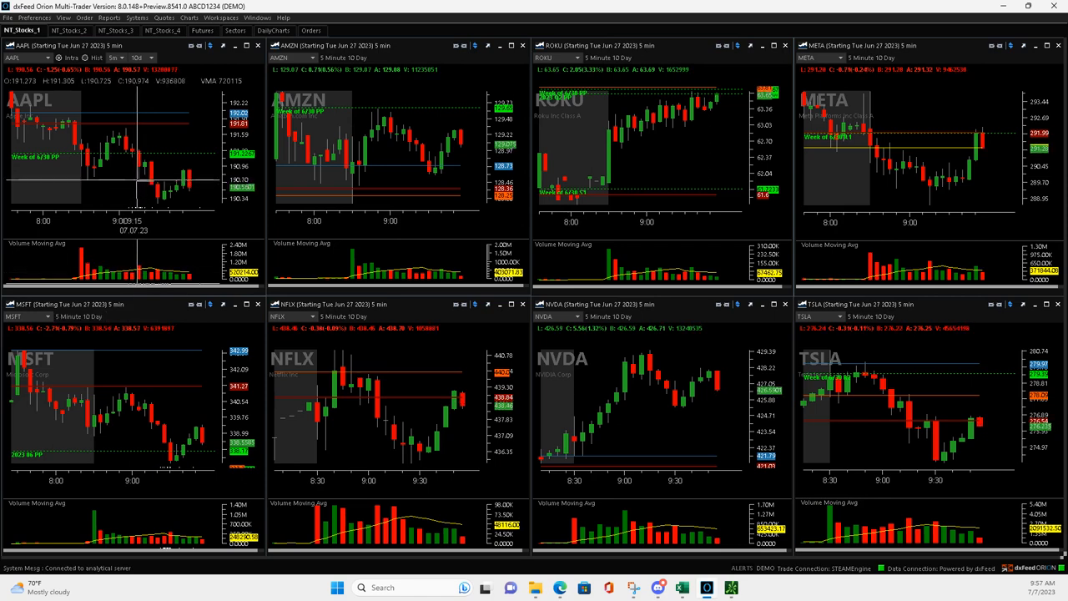
mouse_move(148, 183)
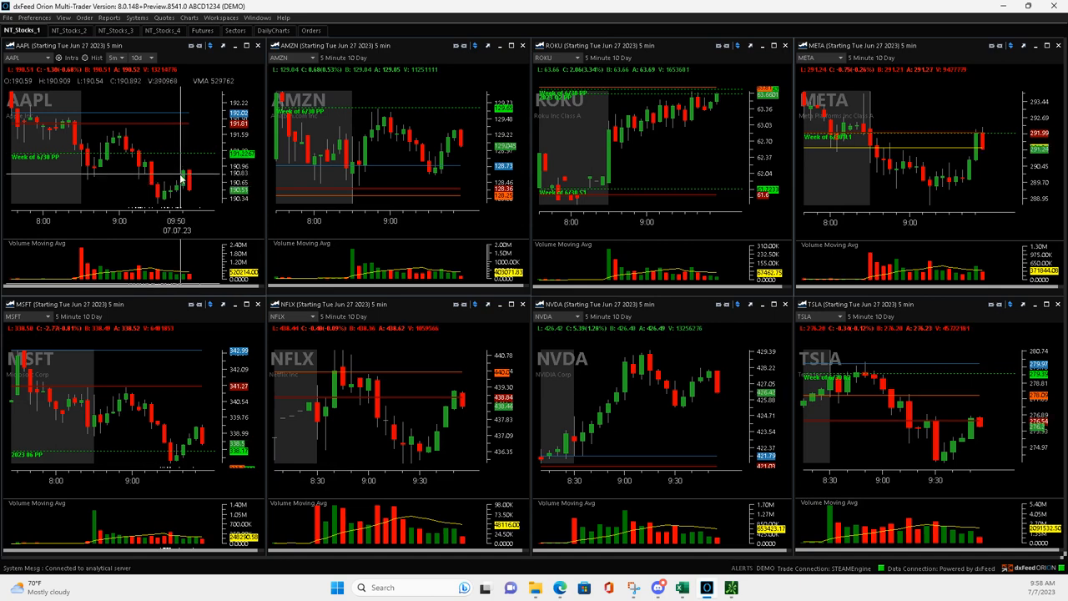
mouse_move(176, 187)
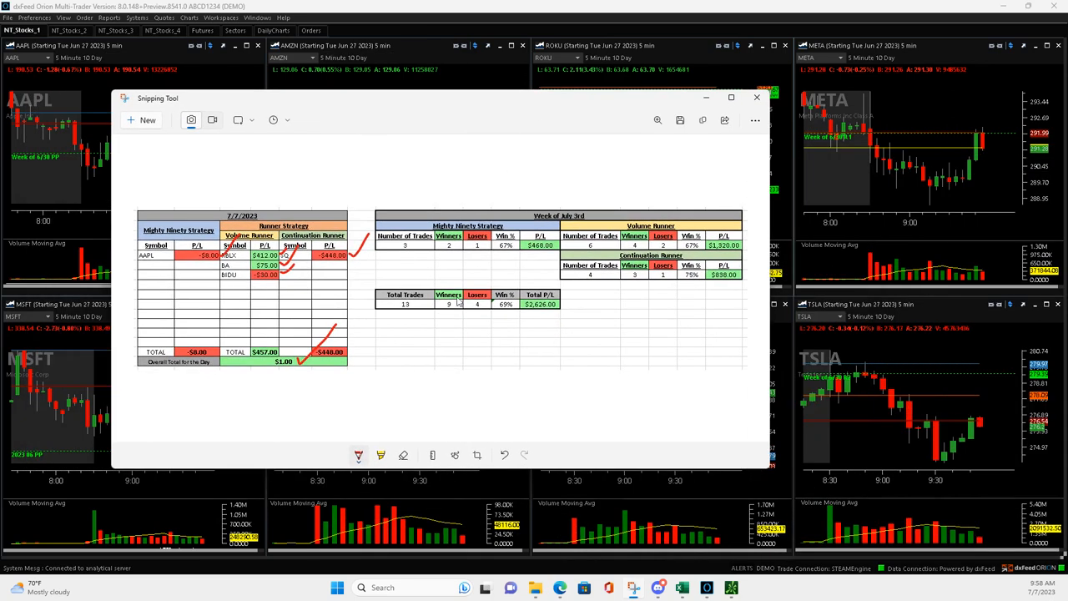
Underline the day's overall total at the bottom of the recap in red.
left_click_drag(277, 374, 307, 374)
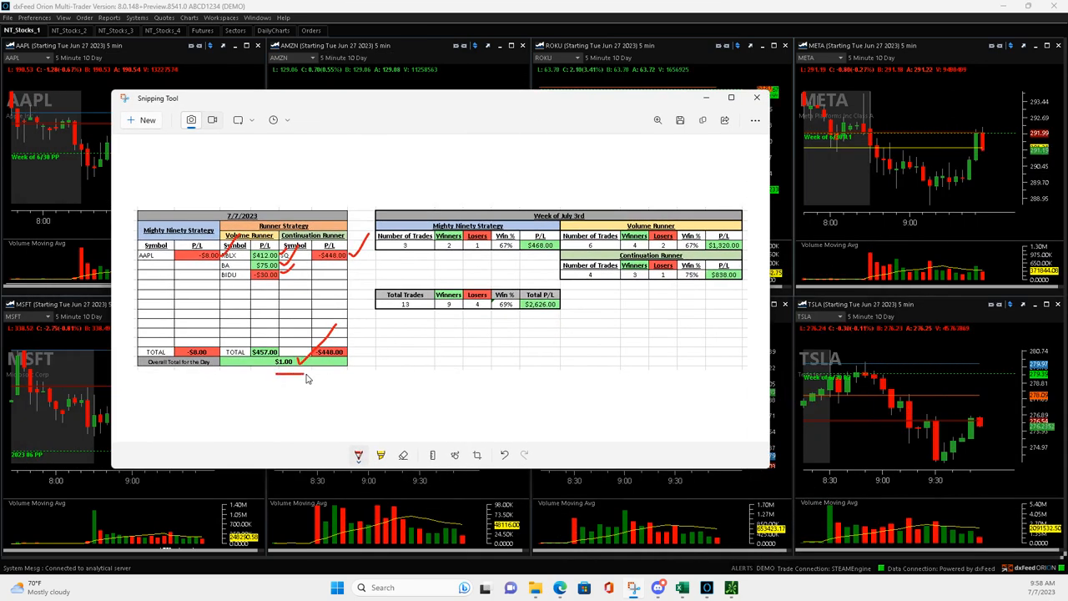
mouse_move(682, 354)
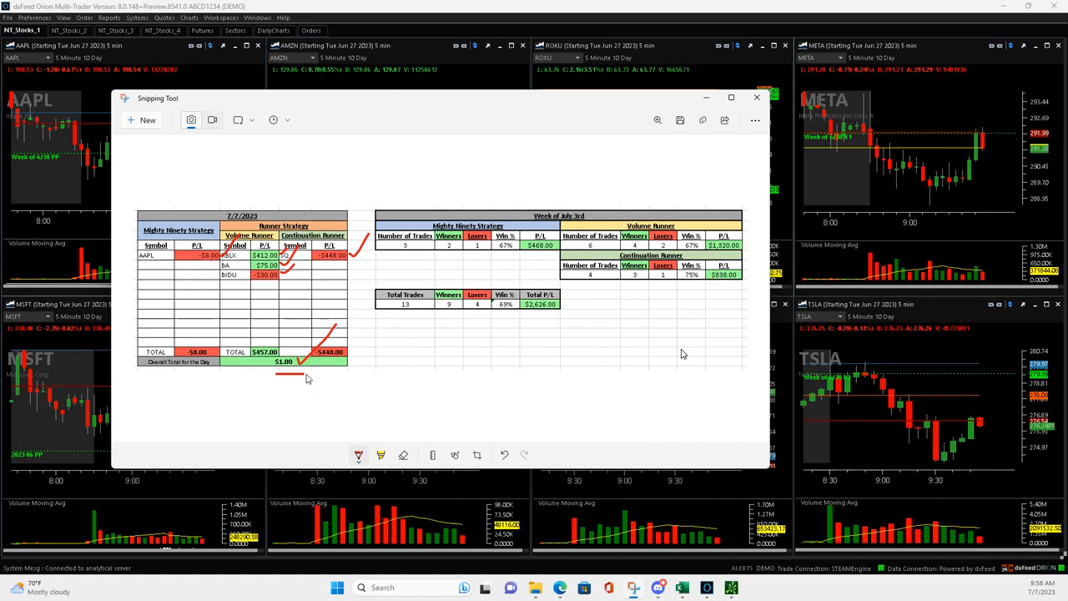
mouse_move(417, 254)
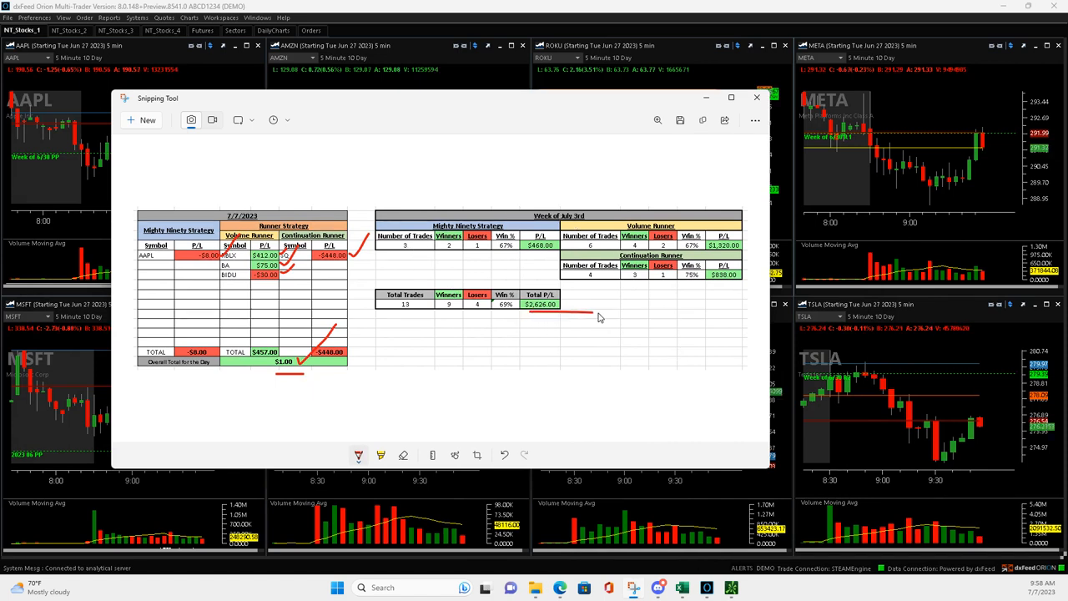
mouse_move(492, 337)
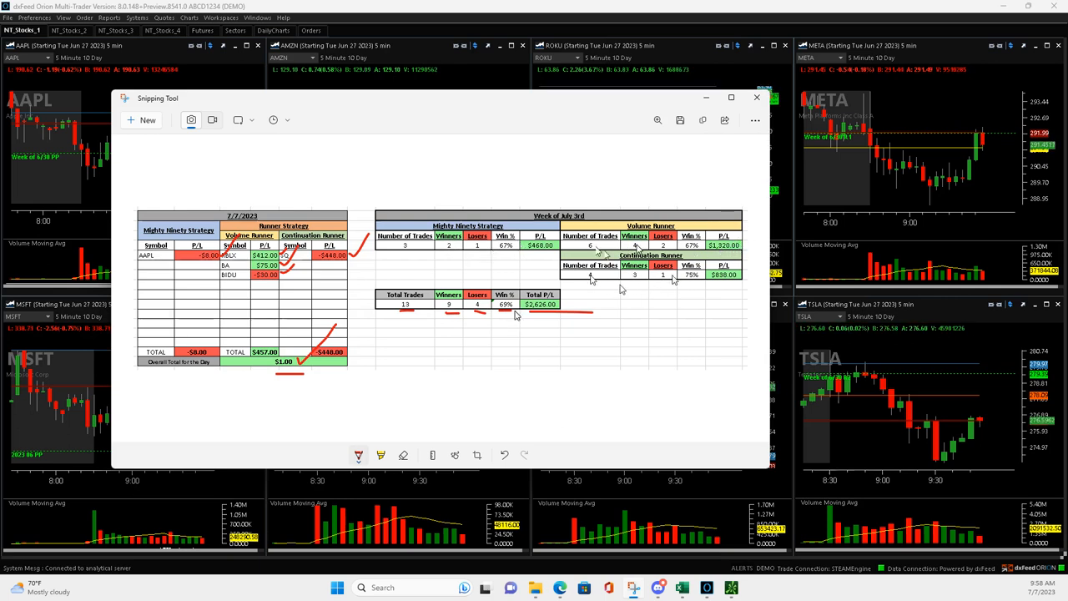
mouse_move(527, 323)
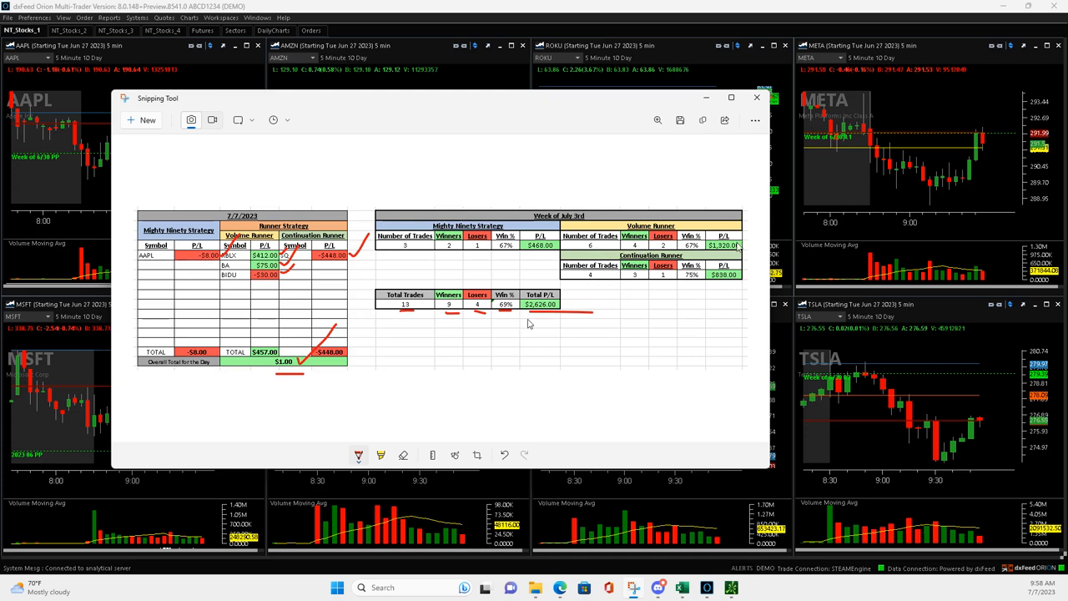